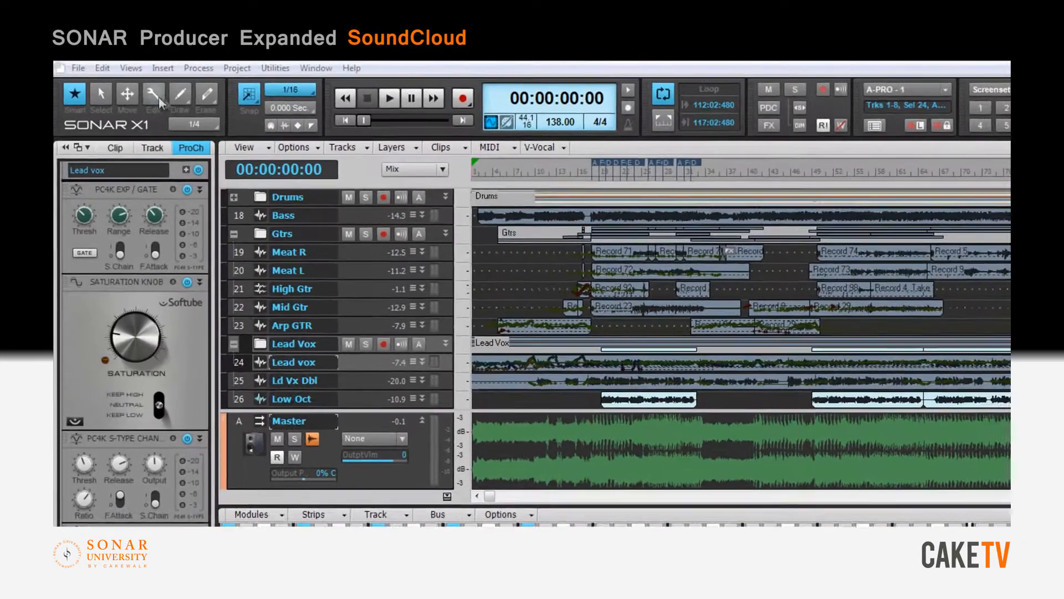
- Open the File menu to reach the project's export options
{"action": "left_click", "coordinate": [78, 68]}
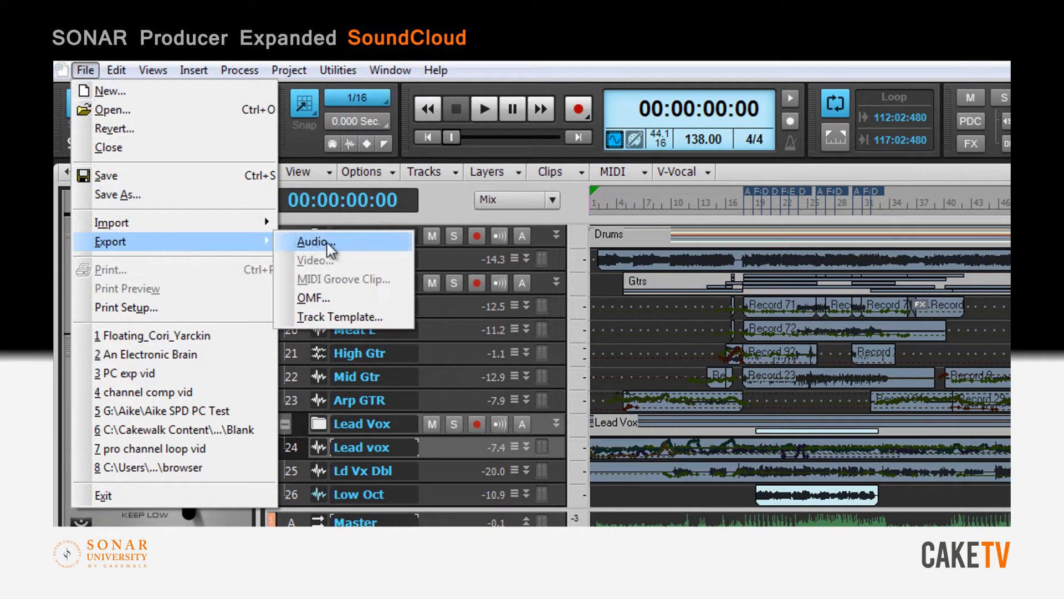
- Export the mix as audio in SoundCloud - FLAC format, named Floating
{"action": "left_click", "coordinate": [313, 242]}
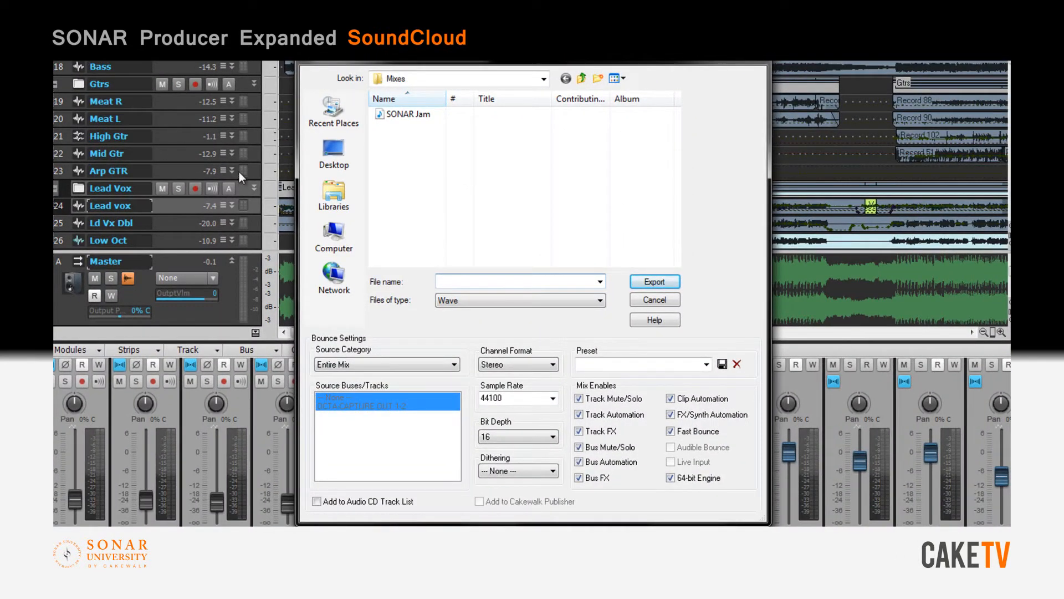
{"action": "left_click", "coordinate": [596, 300]}
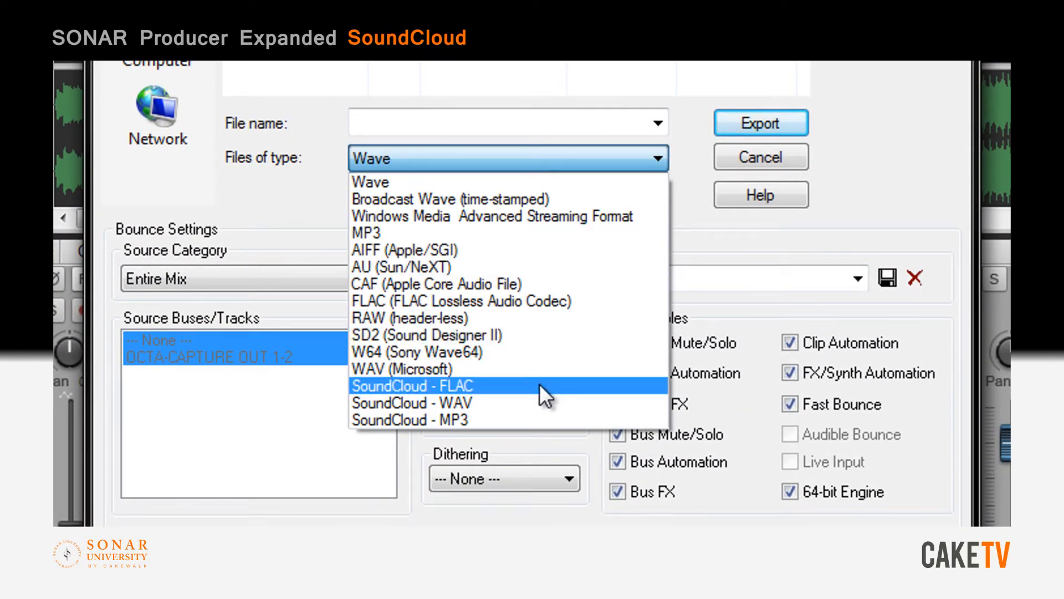
{"action": "mouse_move", "coordinate": [539, 419]}
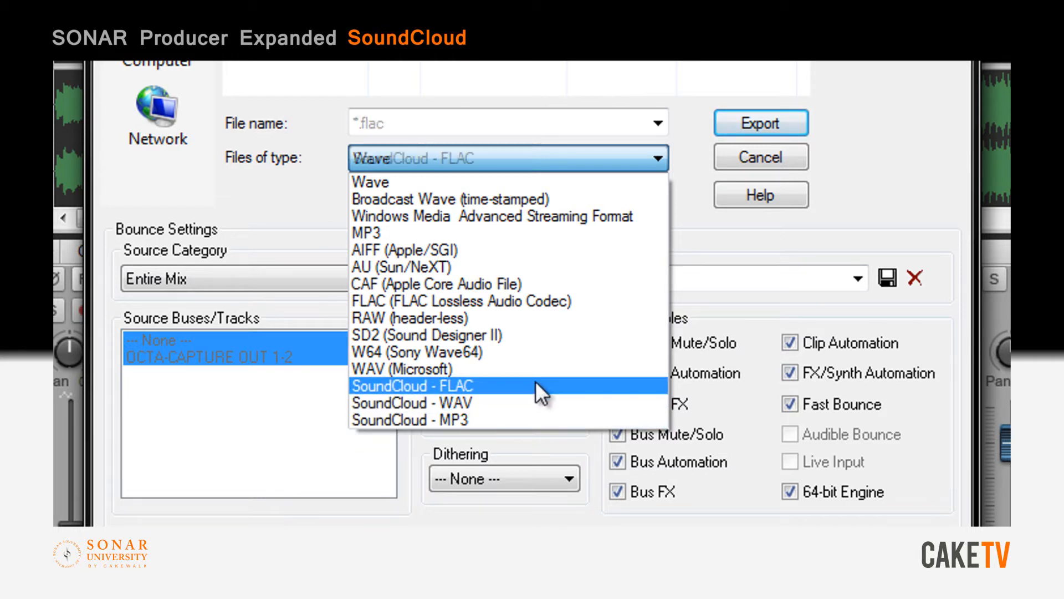
{"action": "left_click", "coordinate": [411, 386]}
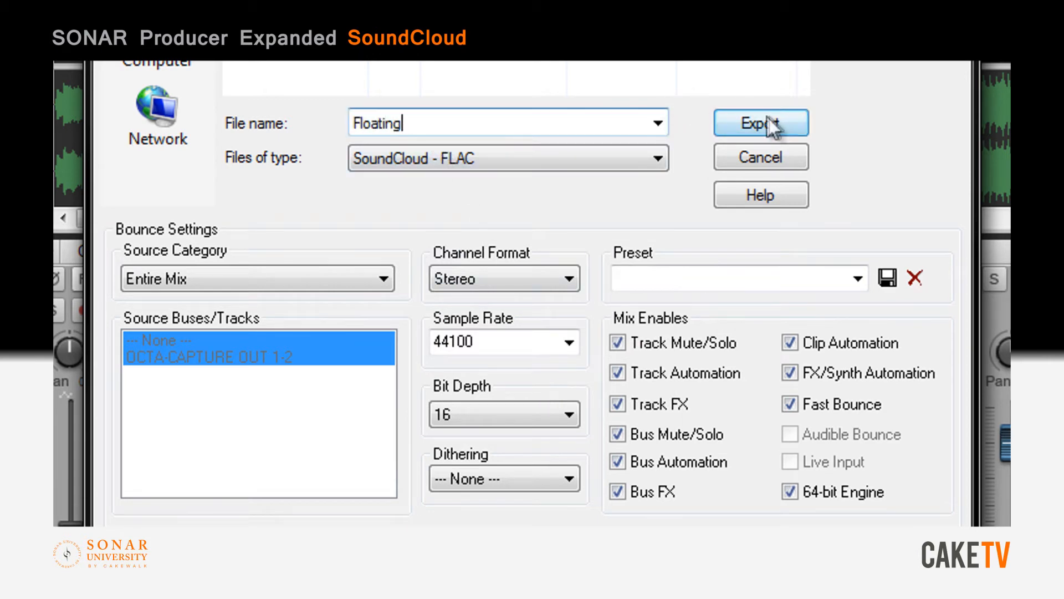
{"action": "left_click", "coordinate": [759, 123]}
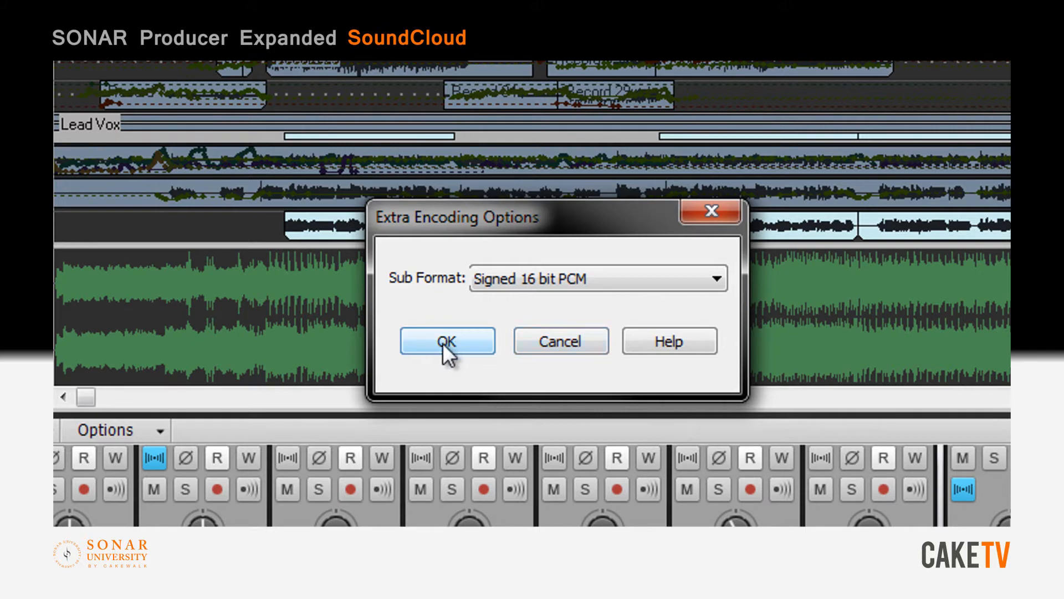
- Confirm Signed 16 bit PCM as the extra encoding sub format
{"action": "left_click", "coordinate": [446, 341]}
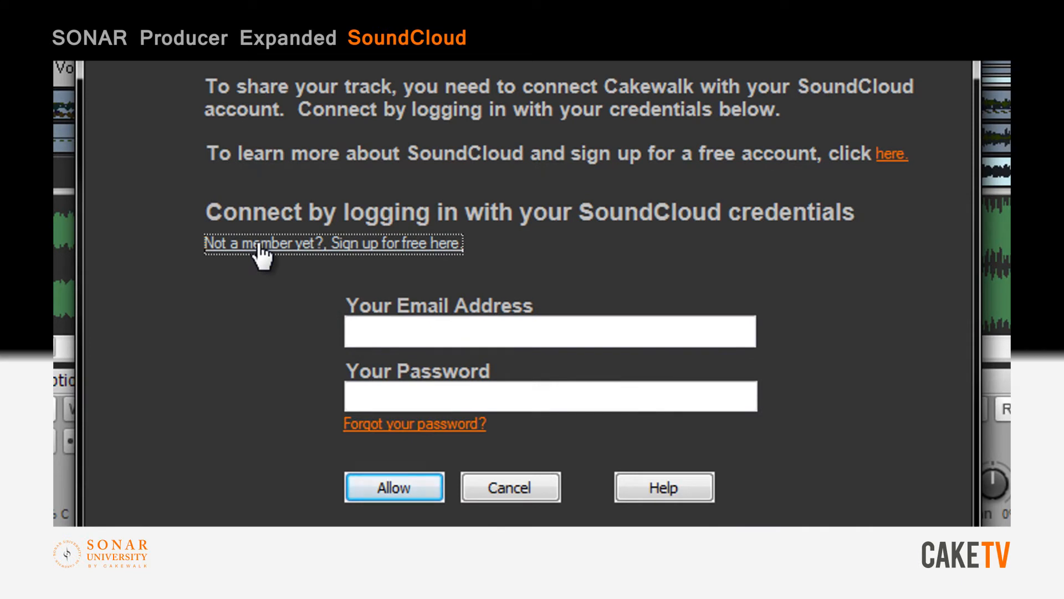
- Log in with lukecakewalker's SoundCloud email, allow access, and acknowledge the connection
{"action": "left_click", "coordinate": [550, 331]}
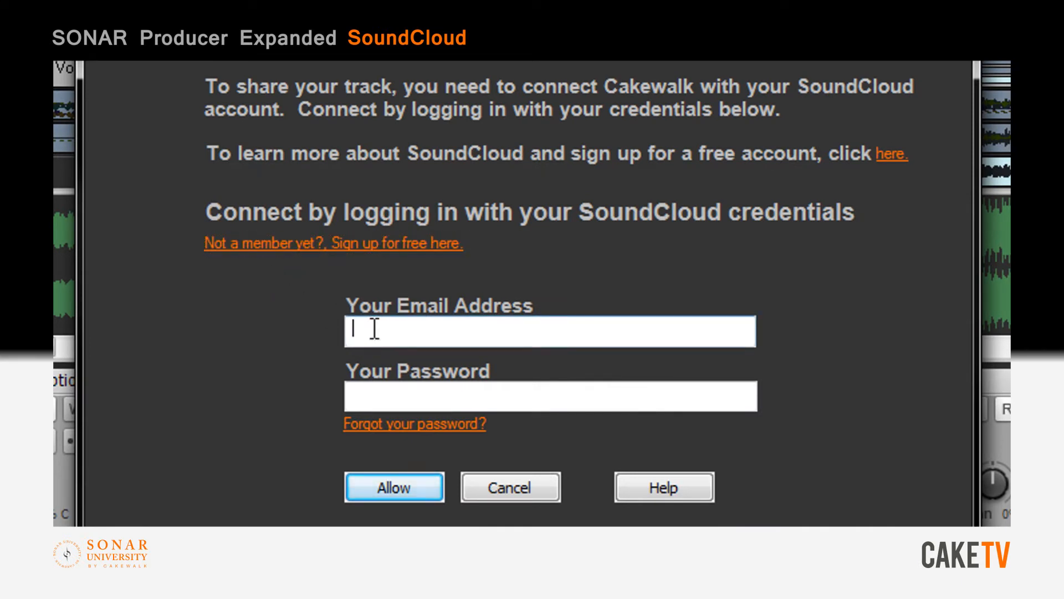
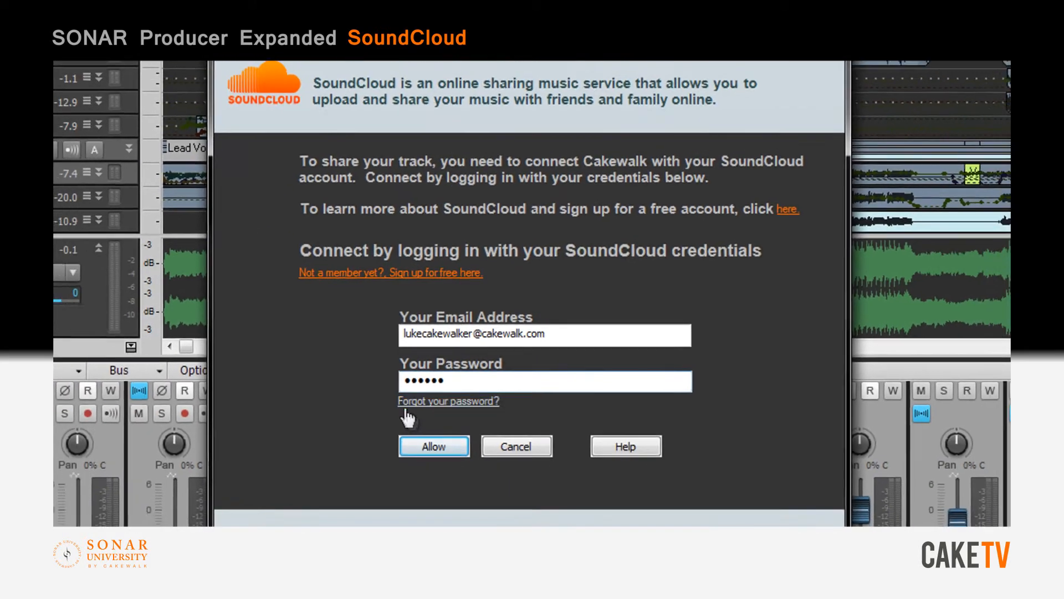
{"action": "left_click", "coordinate": [432, 446]}
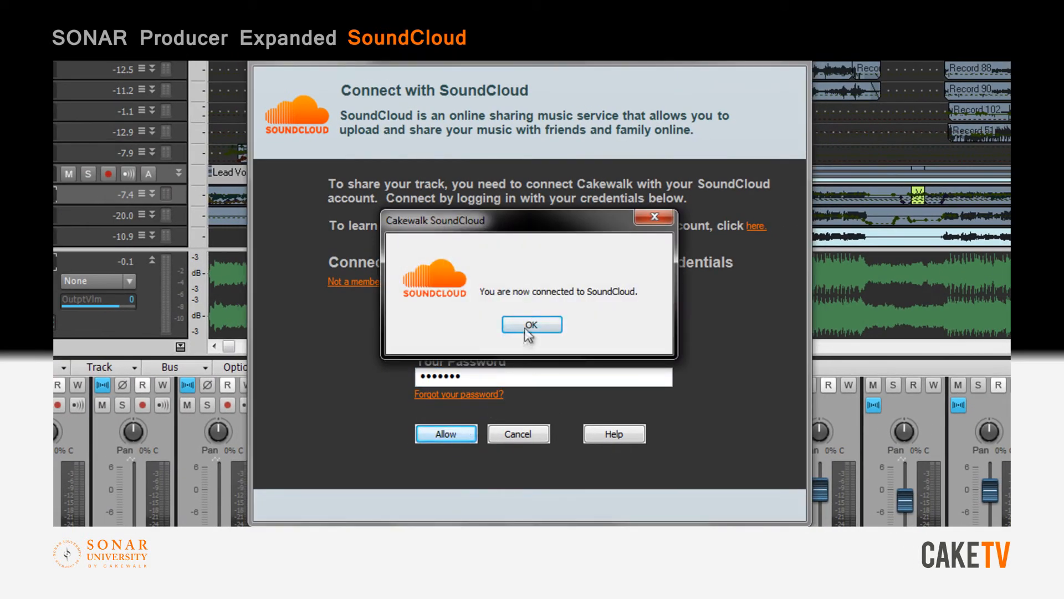
{"action": "left_click", "coordinate": [531, 323]}
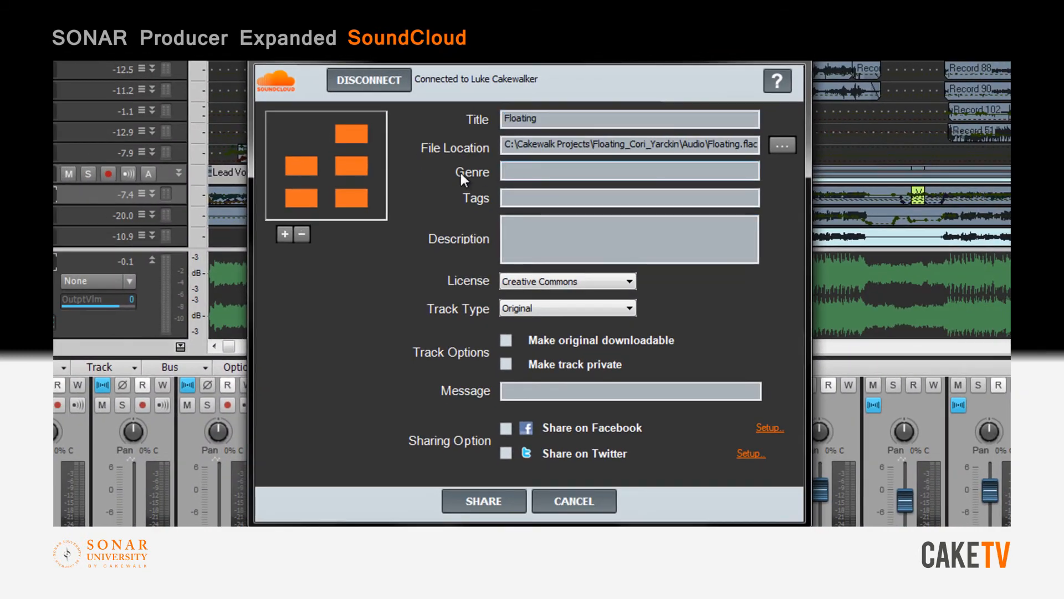
- Enter genre Rock, tag SONAR and description 'The best song ever!'
{"action": "type", "text": "Rock"}
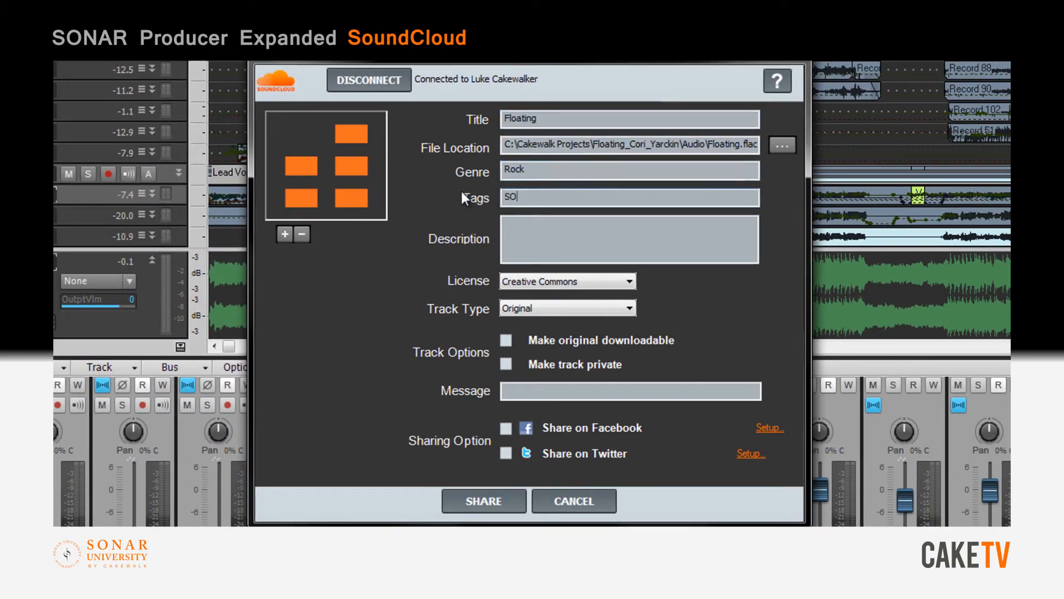
{"action": "type", "text": "NAR"}
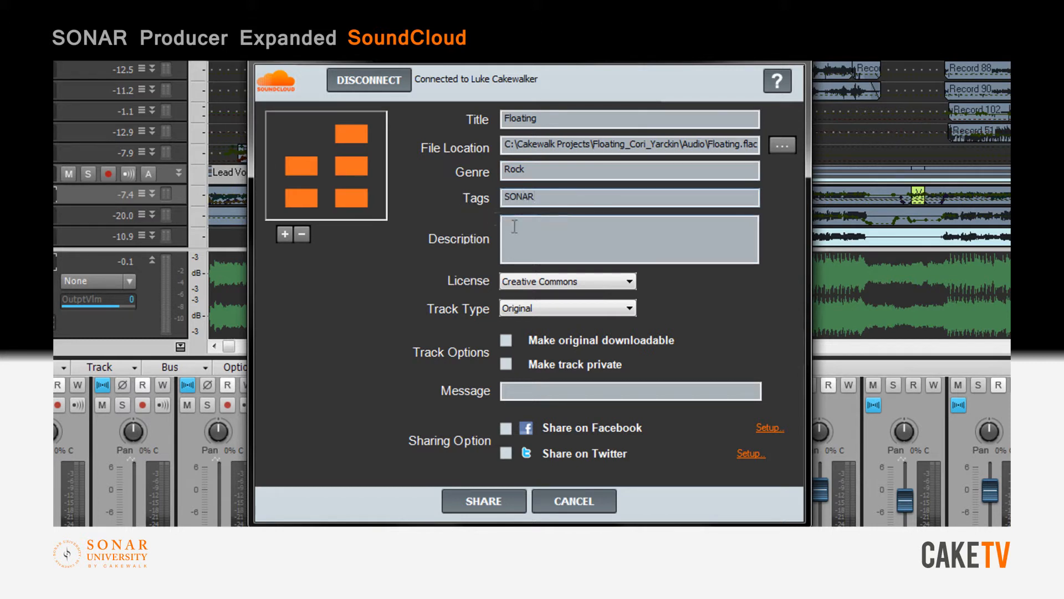
{"action": "type", "text": "The best song ever!"}
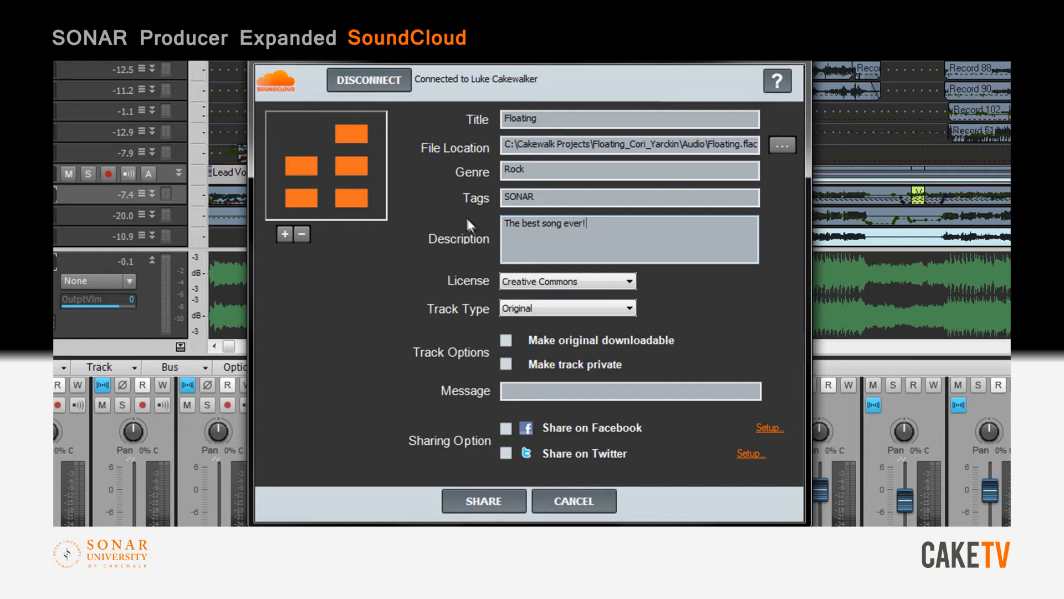
- Review the license and track type lists, keeping Creative Commons and Original
{"action": "left_click", "coordinate": [627, 281]}
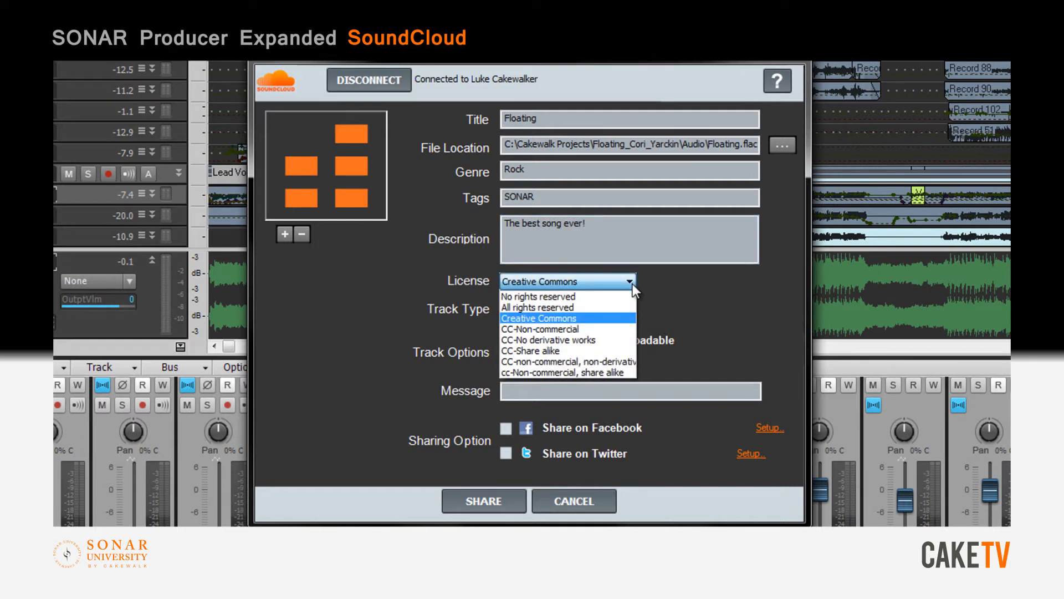
{"action": "left_click", "coordinate": [631, 309]}
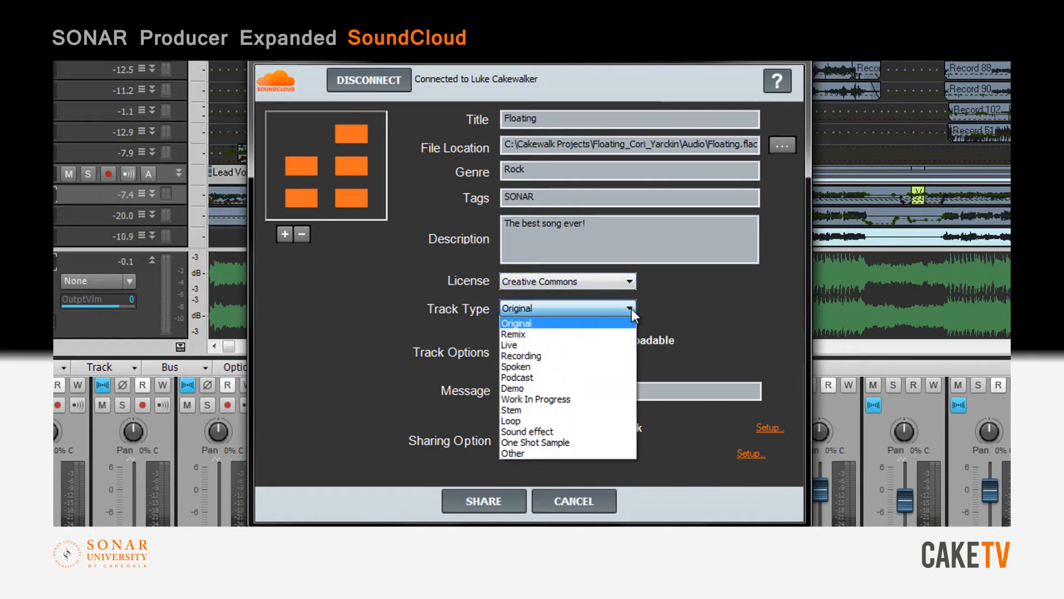
{"action": "left_click", "coordinate": [514, 323]}
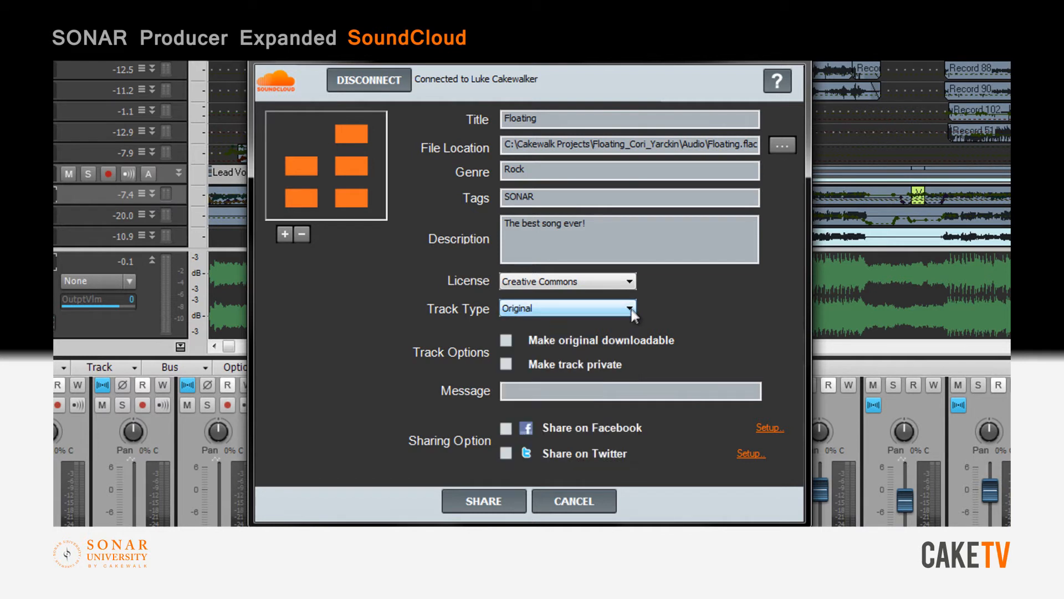
{"action": "mouse_move", "coordinate": [528, 347]}
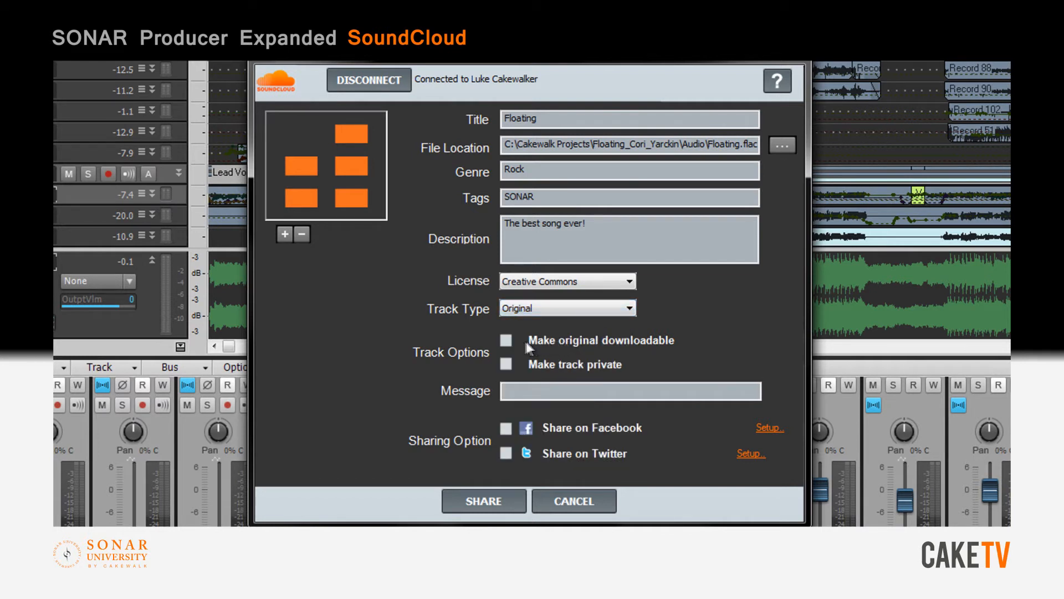
- Make the original downloadable, add message 'Listen to the music!', and open the artwork picker
{"action": "left_click", "coordinate": [506, 340]}
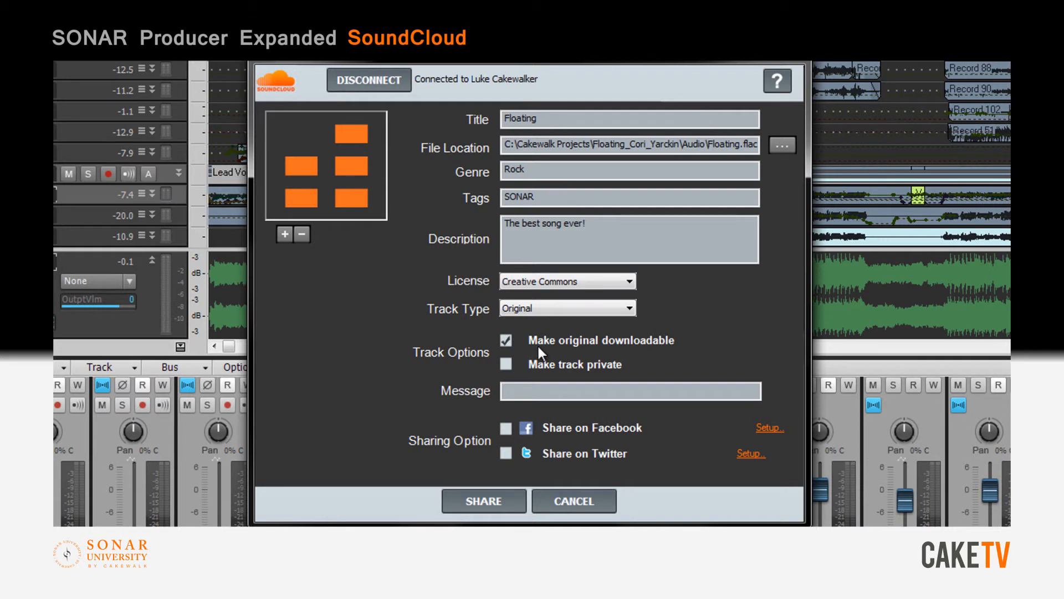
{"action": "left_click", "coordinate": [630, 391]}
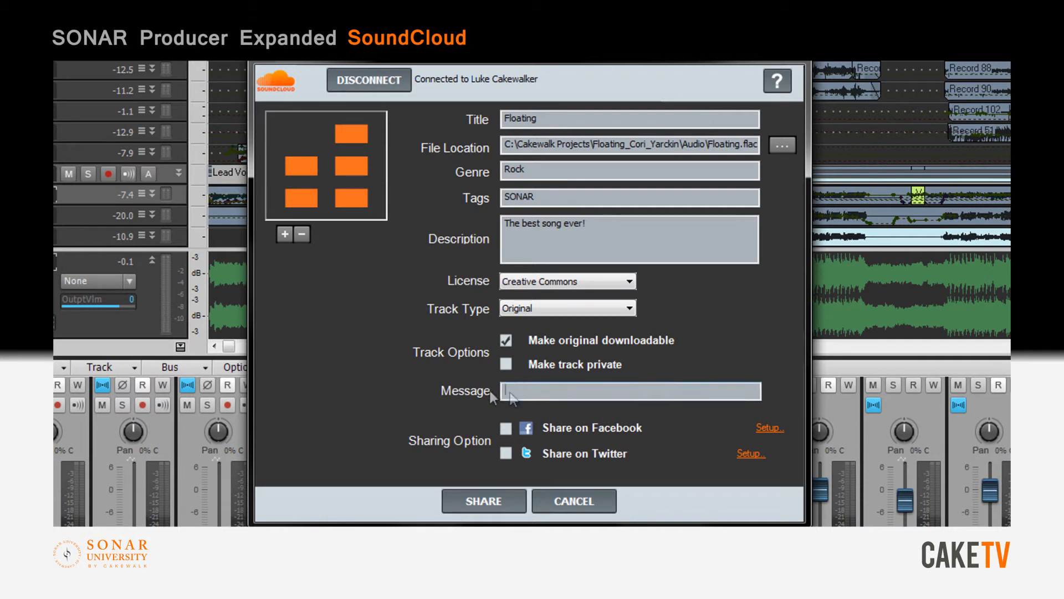
{"action": "type", "text": "Listen to the music!"}
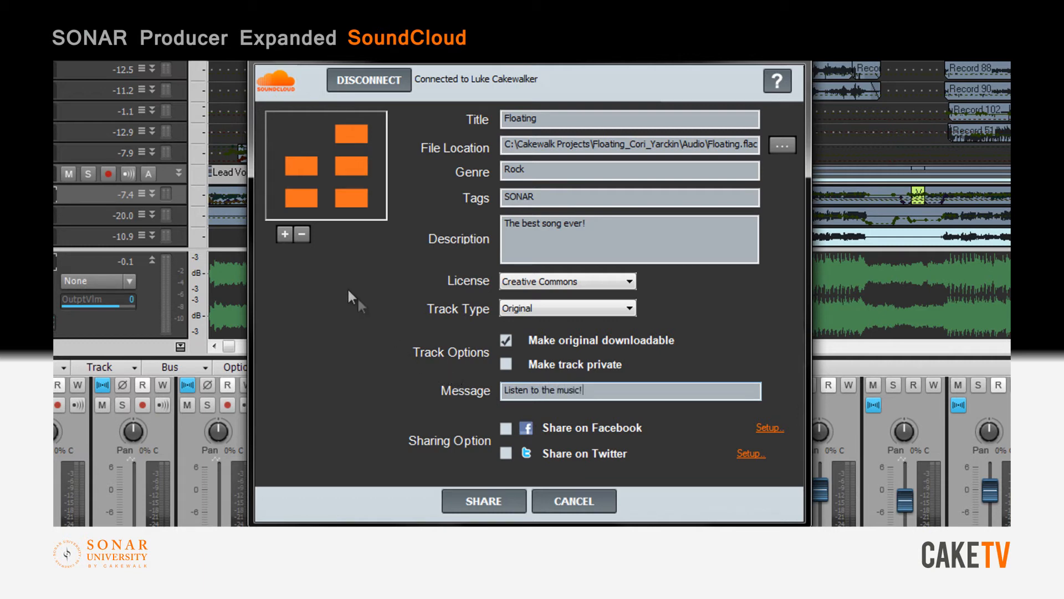
{"action": "left_click", "coordinate": [284, 234]}
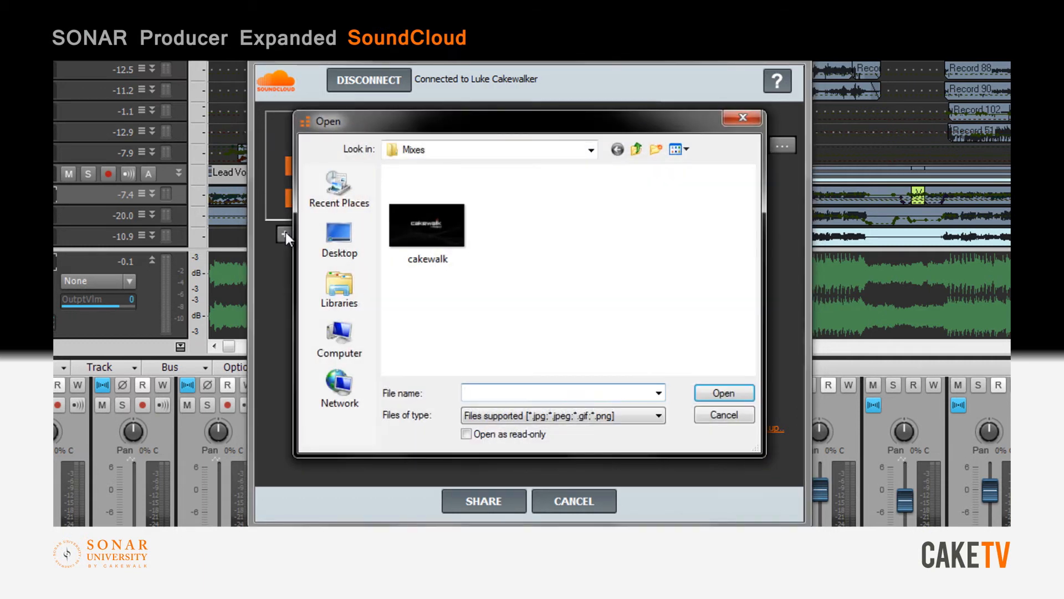
- Choose the cakewalk image as artwork and share Floating to SoundCloud
{"action": "left_click", "coordinate": [722, 392]}
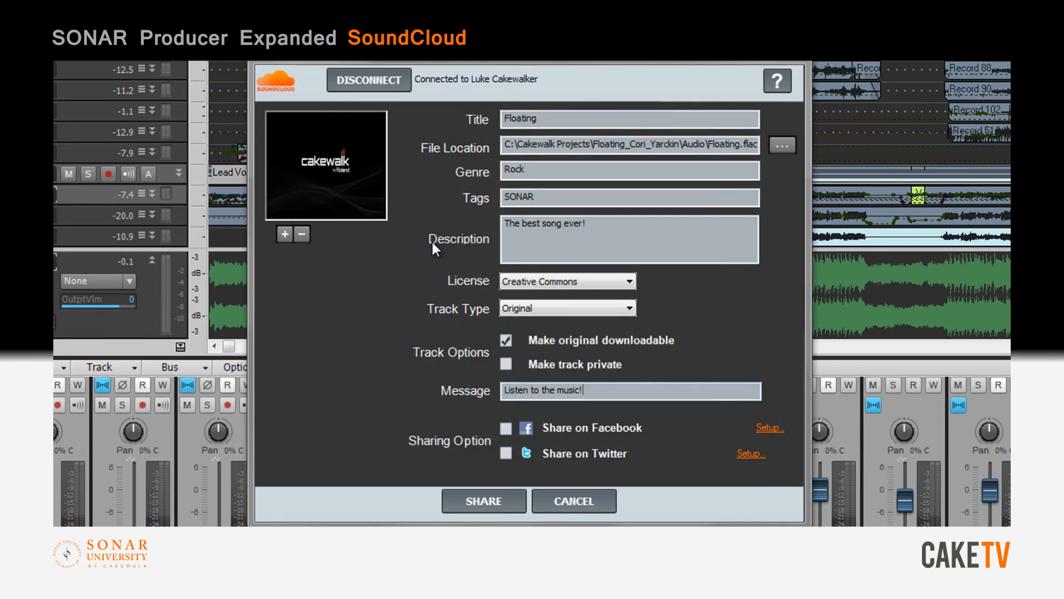
{"action": "mouse_move", "coordinate": [416, 351]}
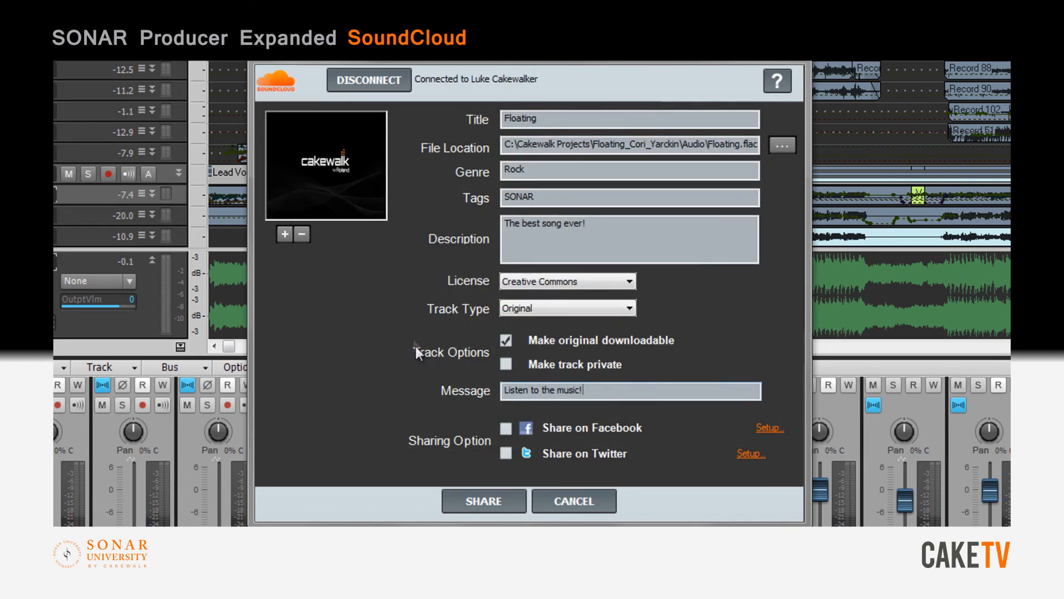
{"action": "mouse_move", "coordinate": [512, 438]}
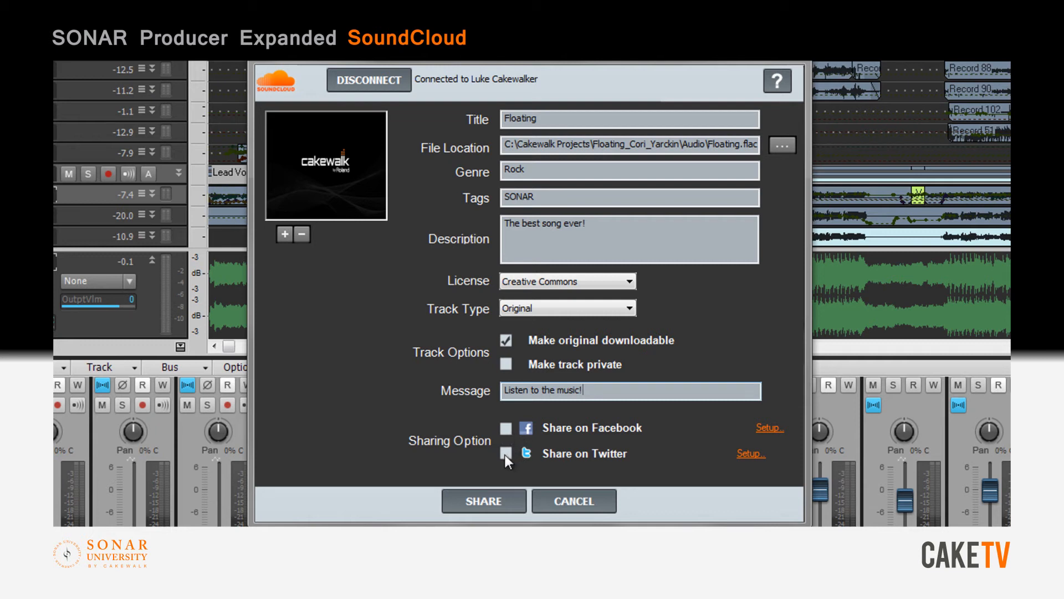
{"action": "left_click", "coordinate": [483, 501]}
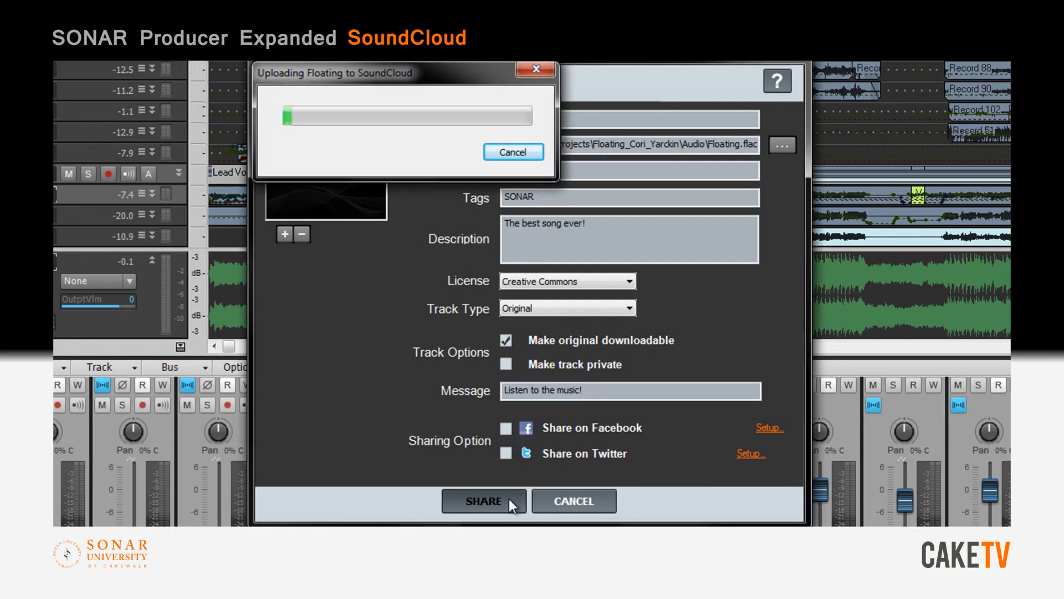